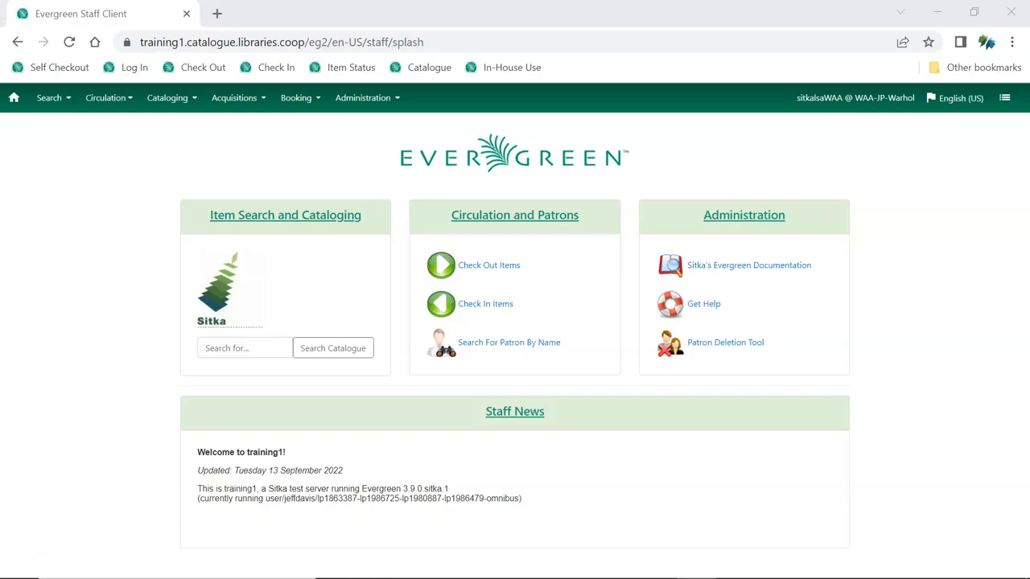
{"action": "mouse_move", "coordinate": [404, 131]}
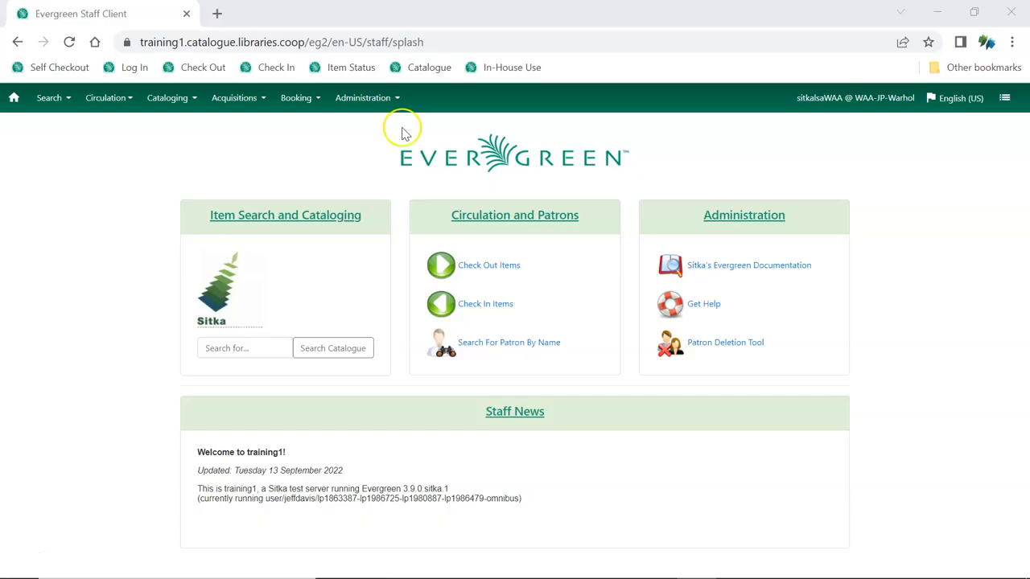
Step: Open the Terms tab of the Course Reserves List and start a new term record
{"action": "left_click", "coordinate": [362, 98]}
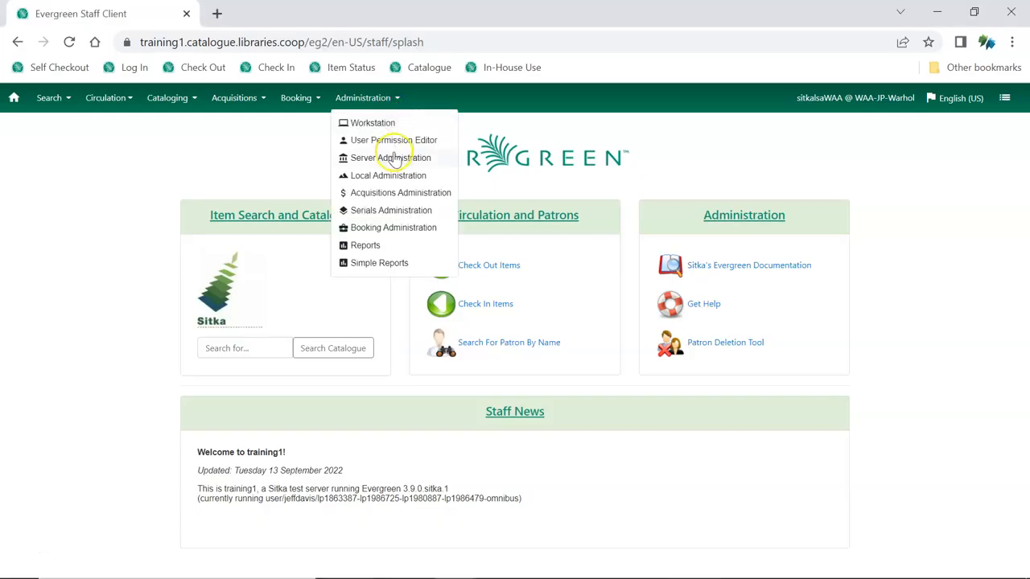
{"action": "left_click", "coordinate": [389, 176]}
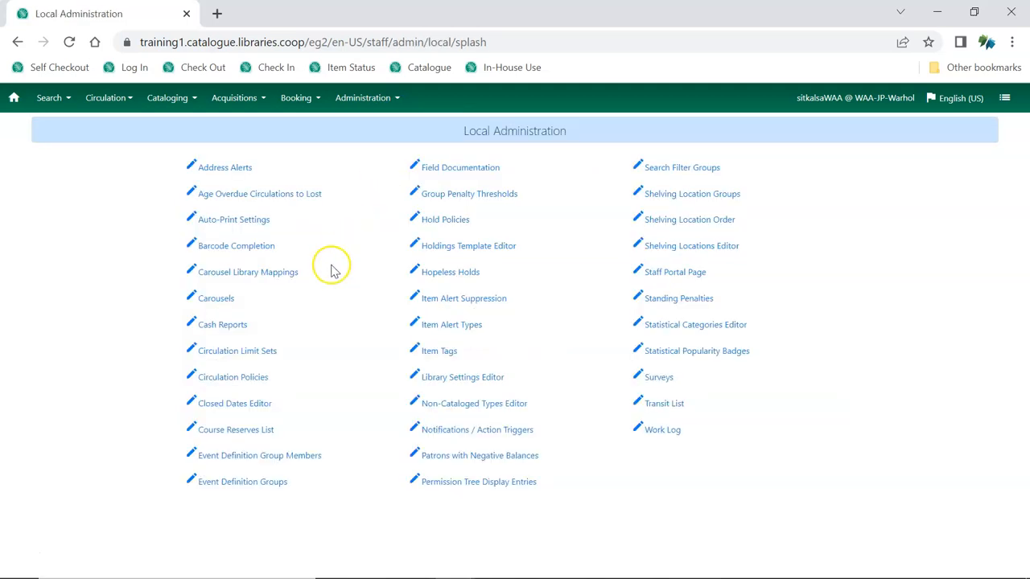
{"action": "left_click", "coordinate": [236, 429]}
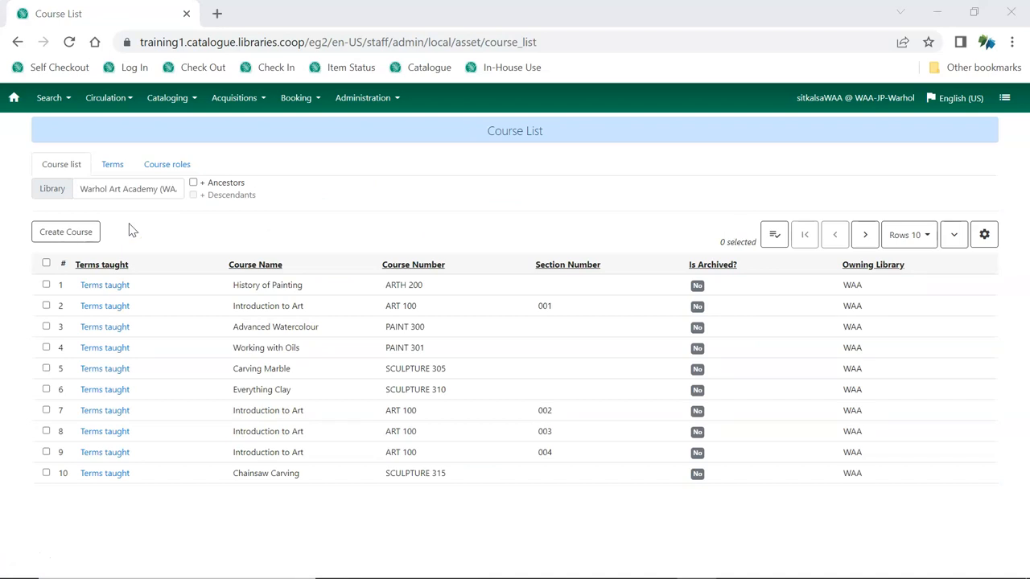
{"action": "left_click", "coordinate": [112, 164]}
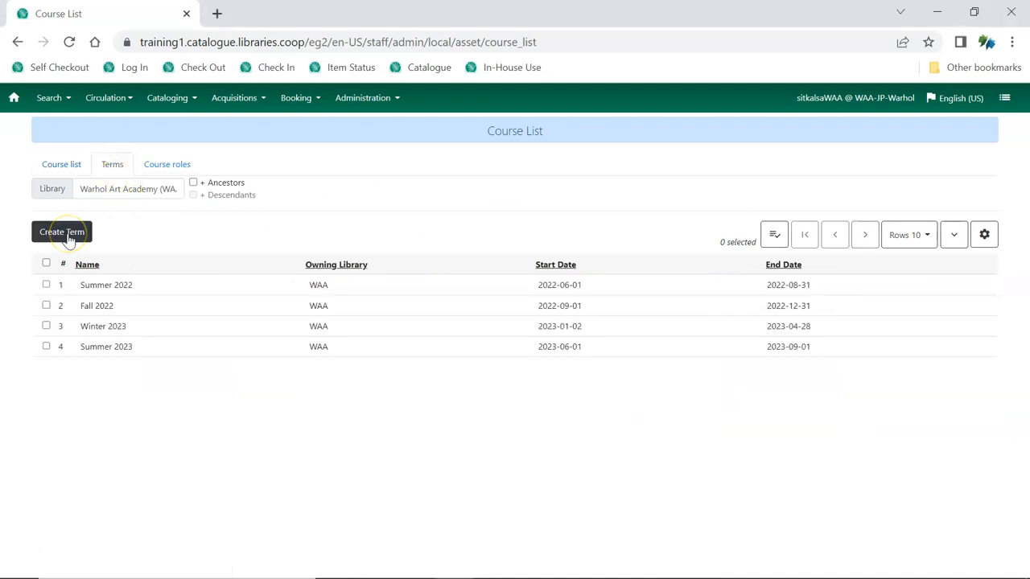
{"action": "left_click", "coordinate": [62, 232]}
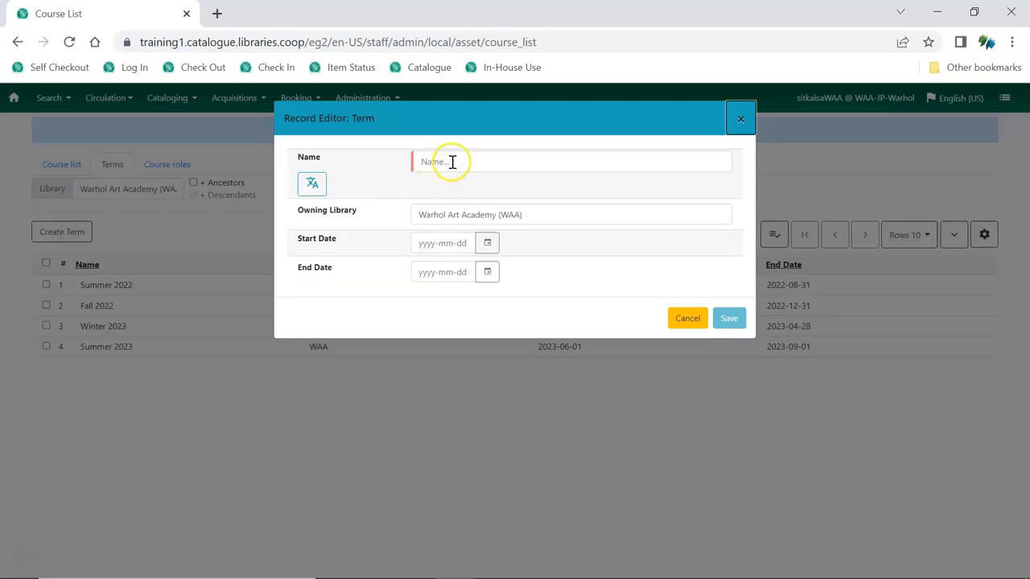
Step: Enter term name 'Fall 2023' with start date 2023-09-05 and end date 2023-12-15
{"action": "type", "text": "Fall 2023"}
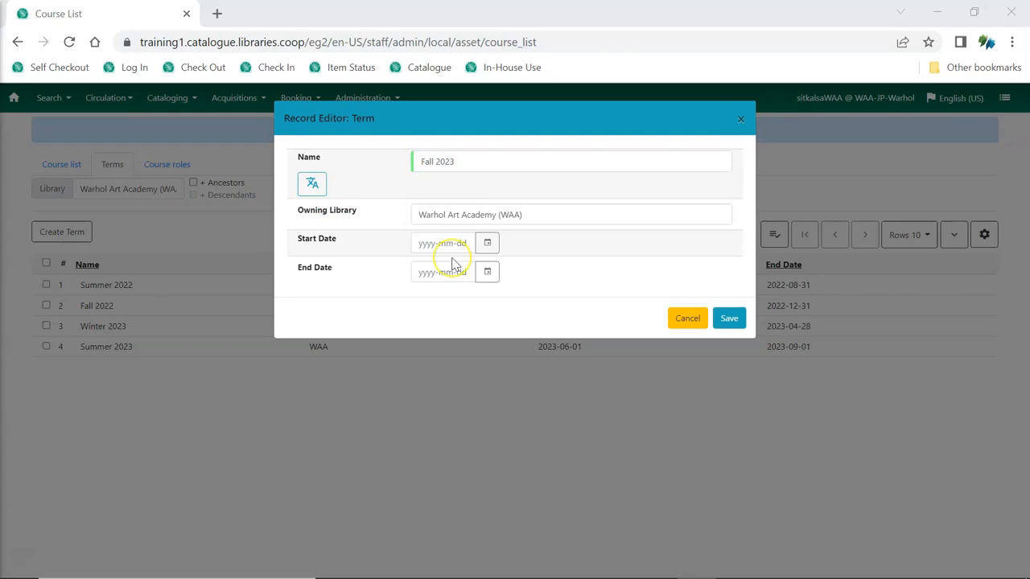
{"action": "mouse_move", "coordinate": [452, 261]}
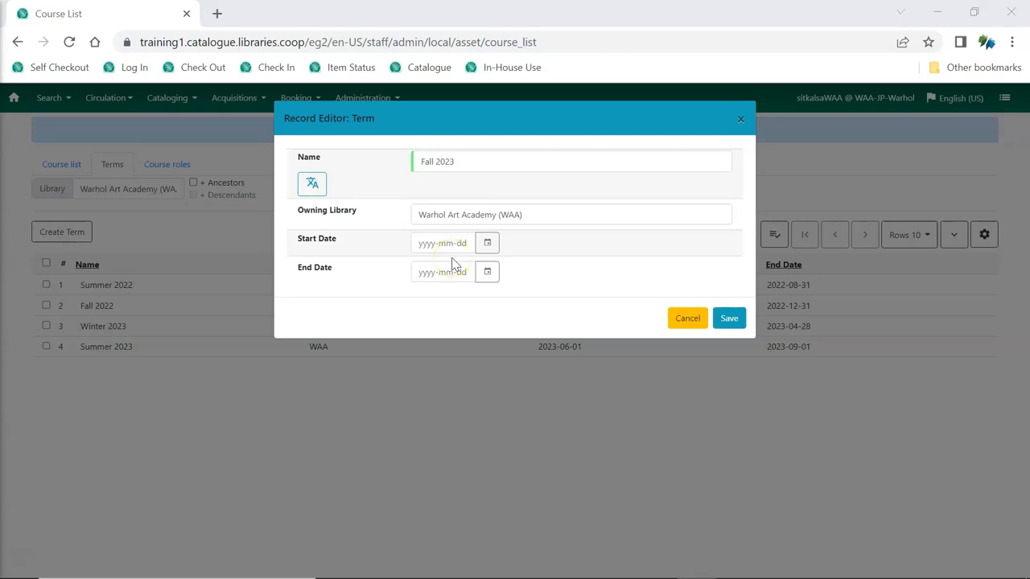
{"action": "type", "text": "20"}
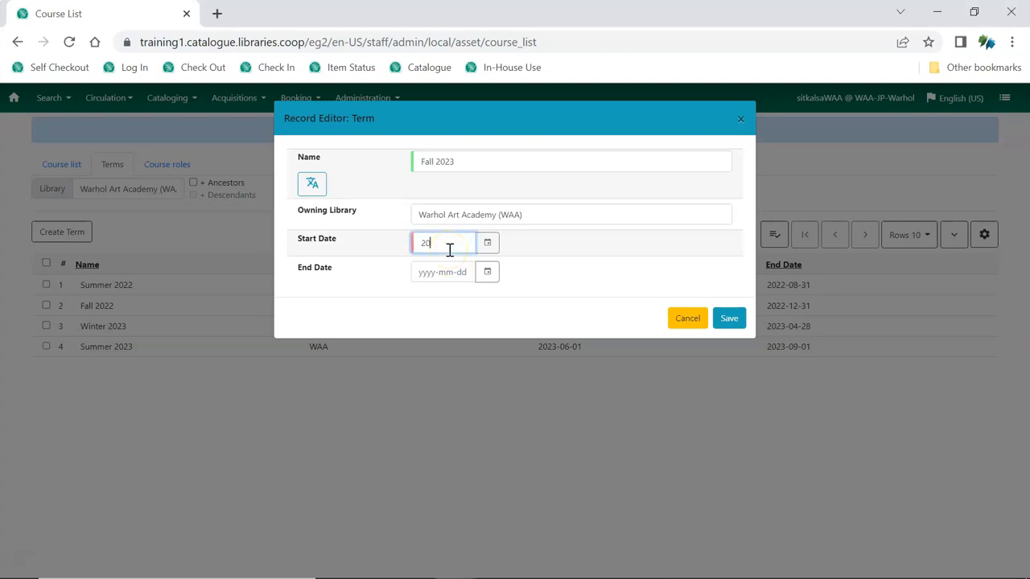
{"action": "type", "text": "2023-09-05"}
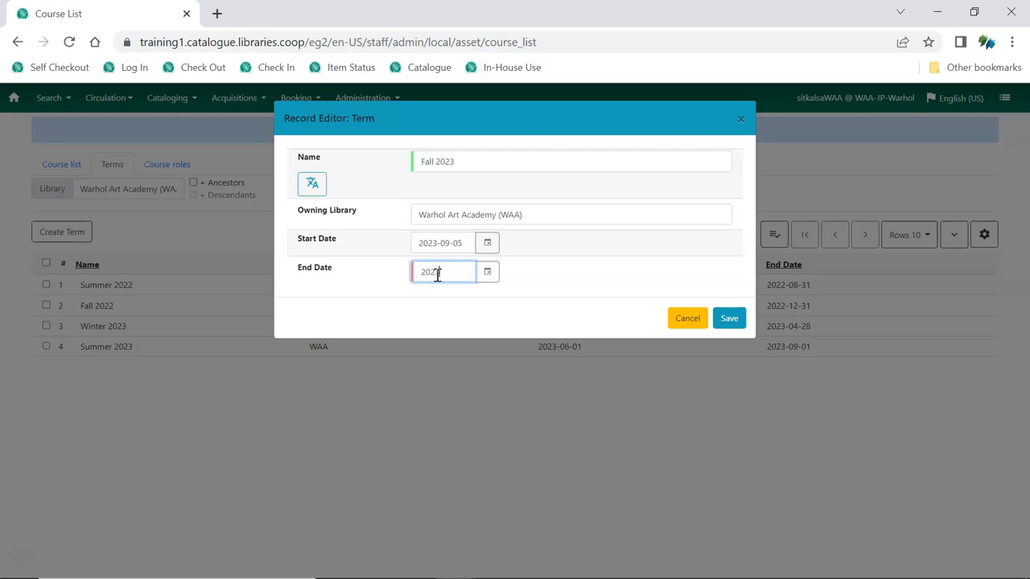
{"action": "type", "text": "-12-15"}
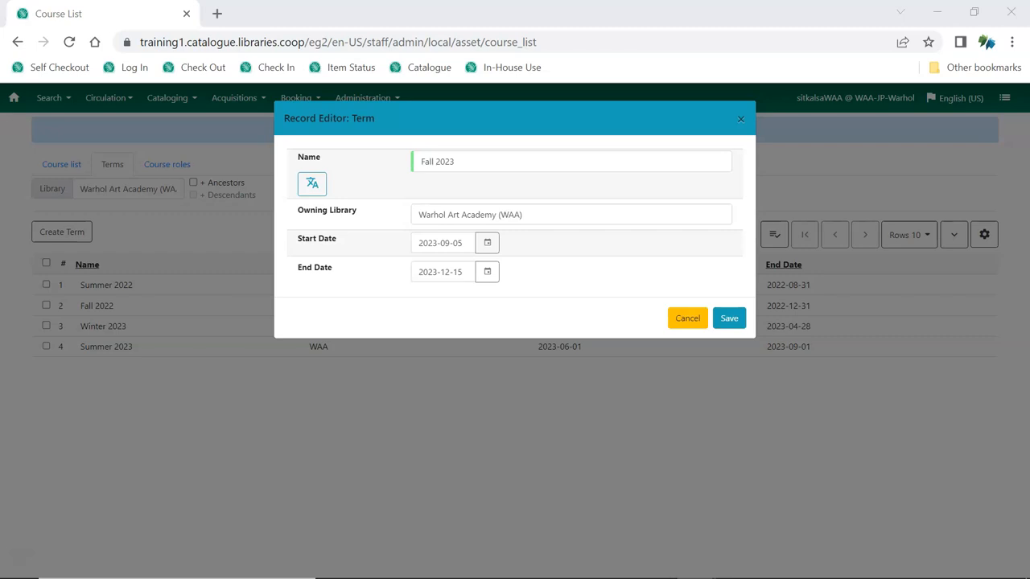
Step: Save the Fall 2023 term record in the Record Editor
{"action": "left_click", "coordinate": [478, 214]}
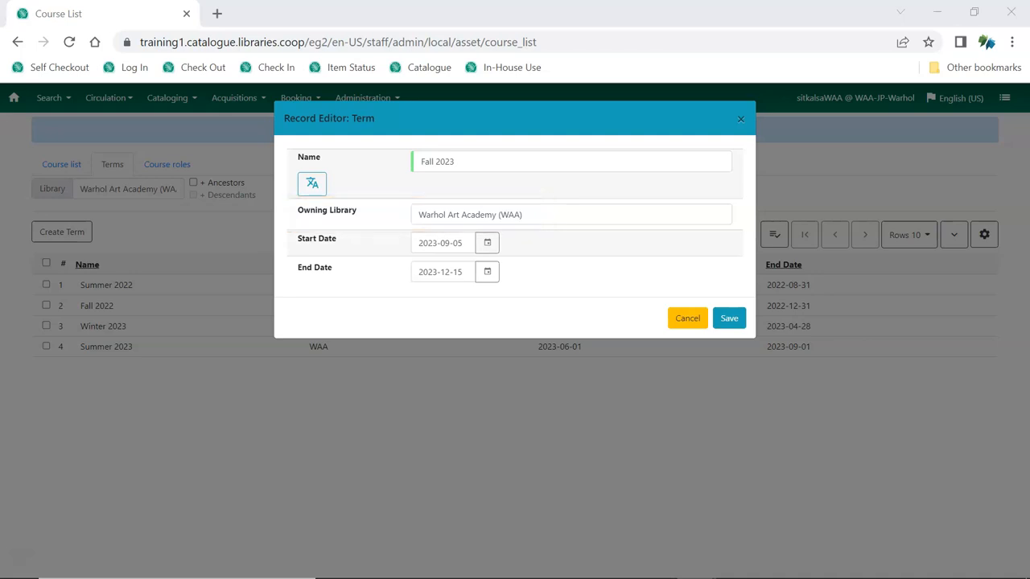
{"action": "mouse_move", "coordinate": [668, 300]}
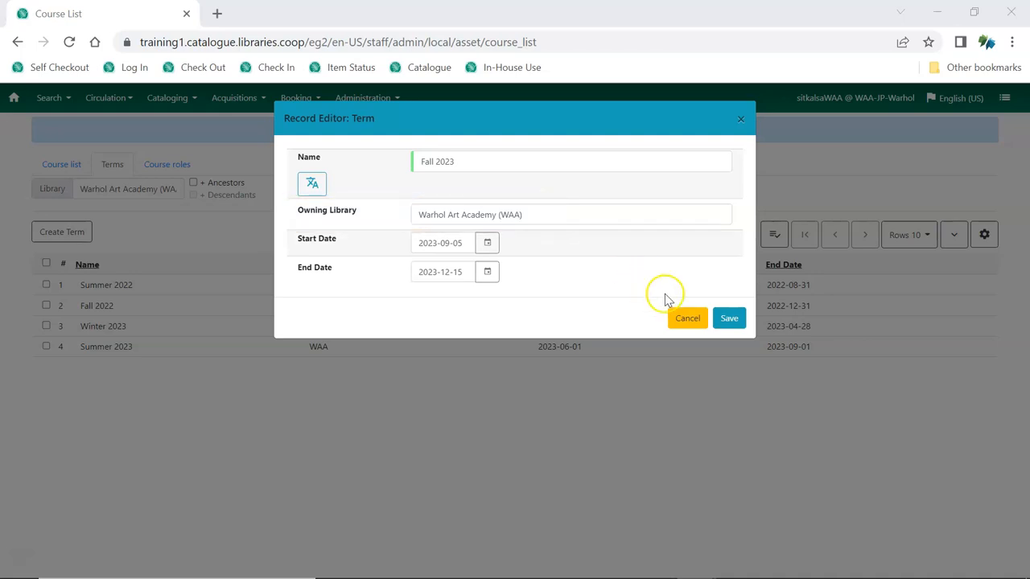
{"action": "left_click", "coordinate": [728, 318]}
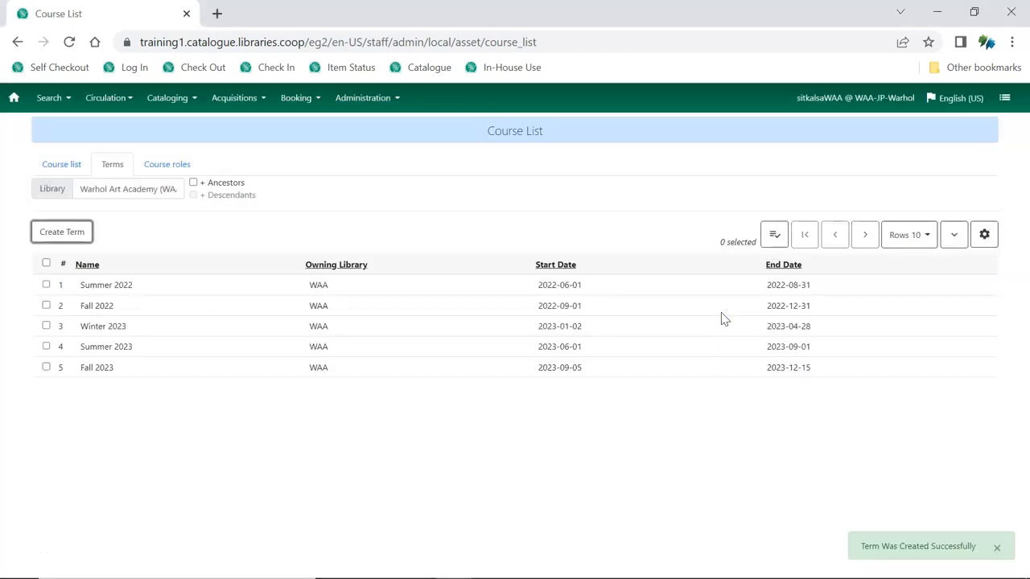